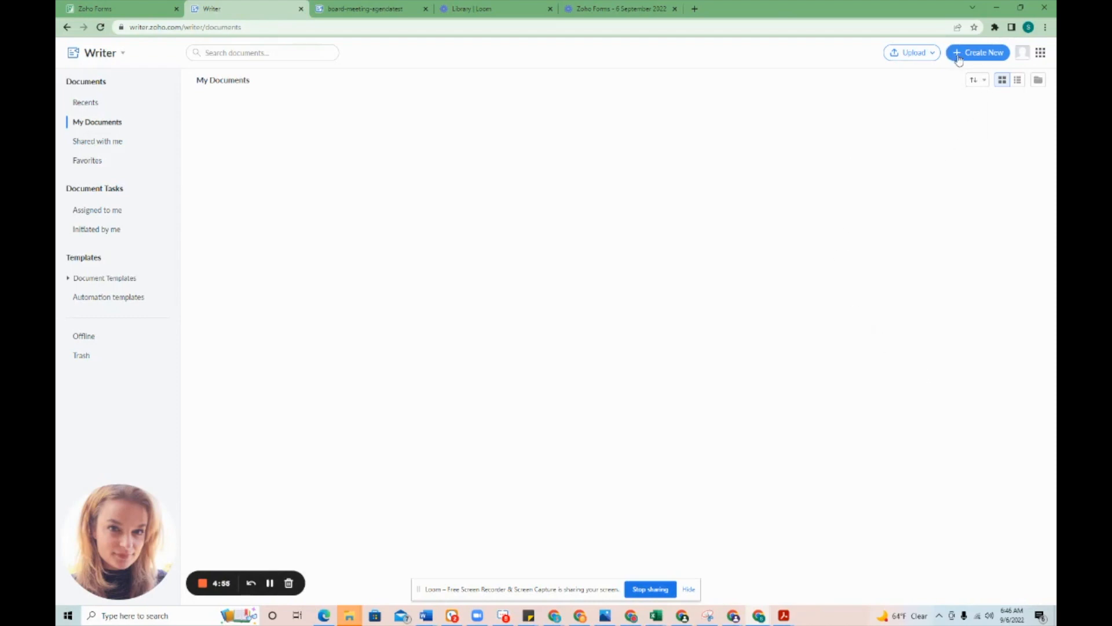
Upload the board meeting agenda PDF form from the computer into Zoho Writer.
click(984, 52)
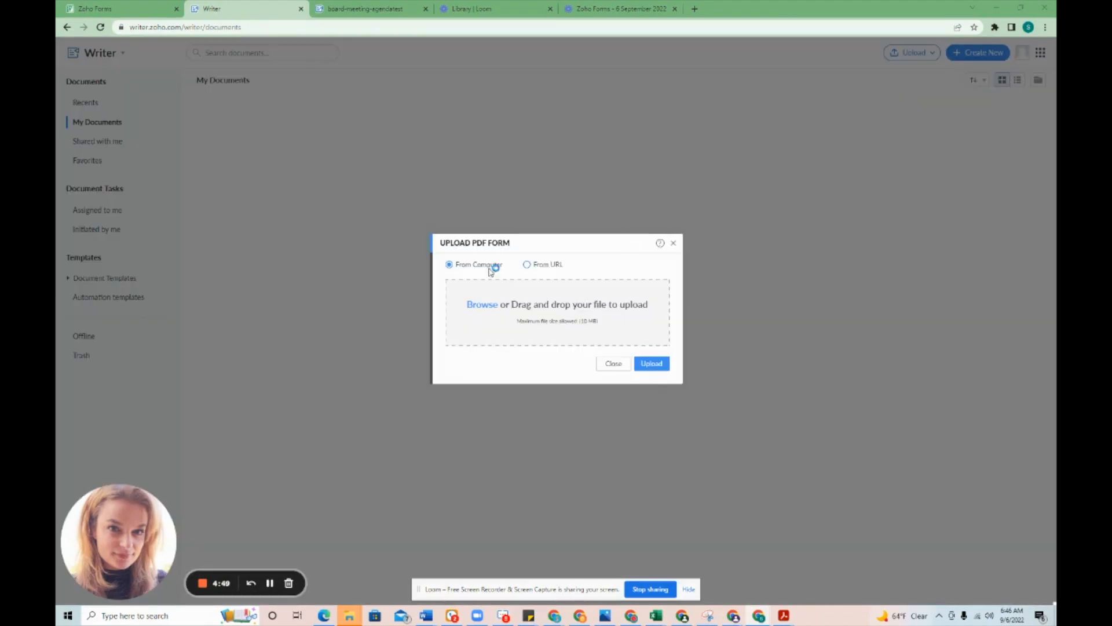
click(650, 362)
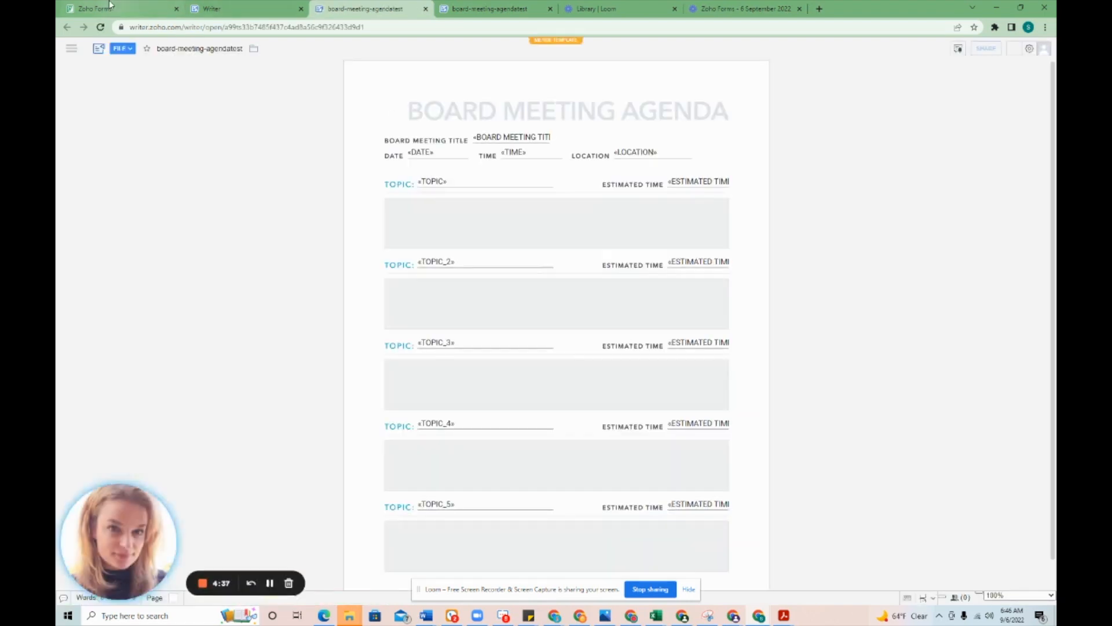
Review the Board Meeting Agenda form's title, date, time, location and topic fields, then return to Writer.
click(93, 9)
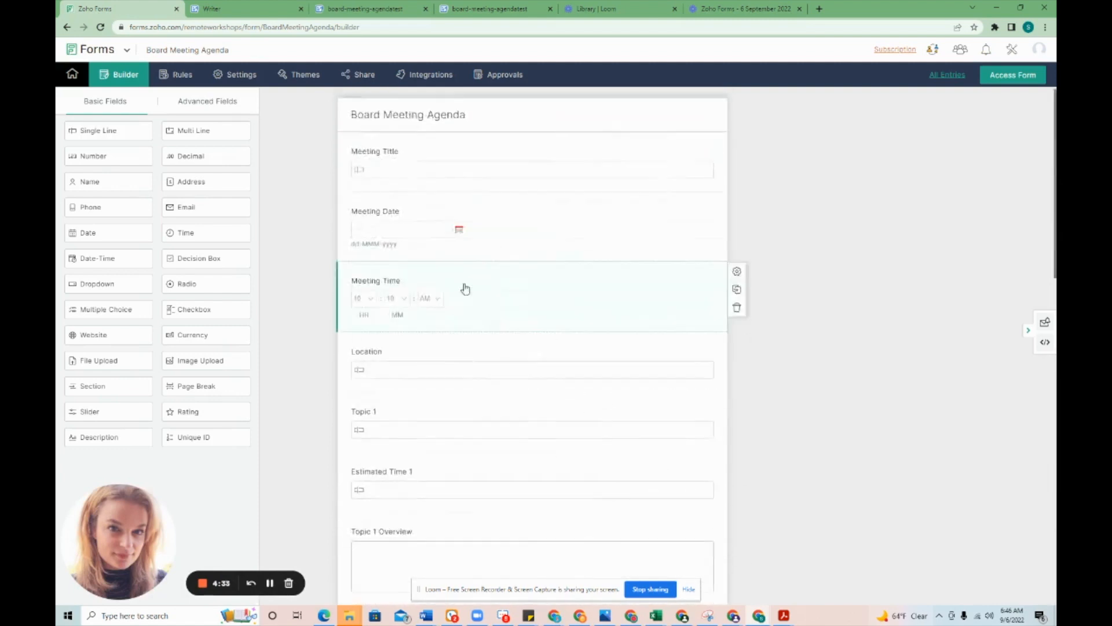
scroll(down, 3)
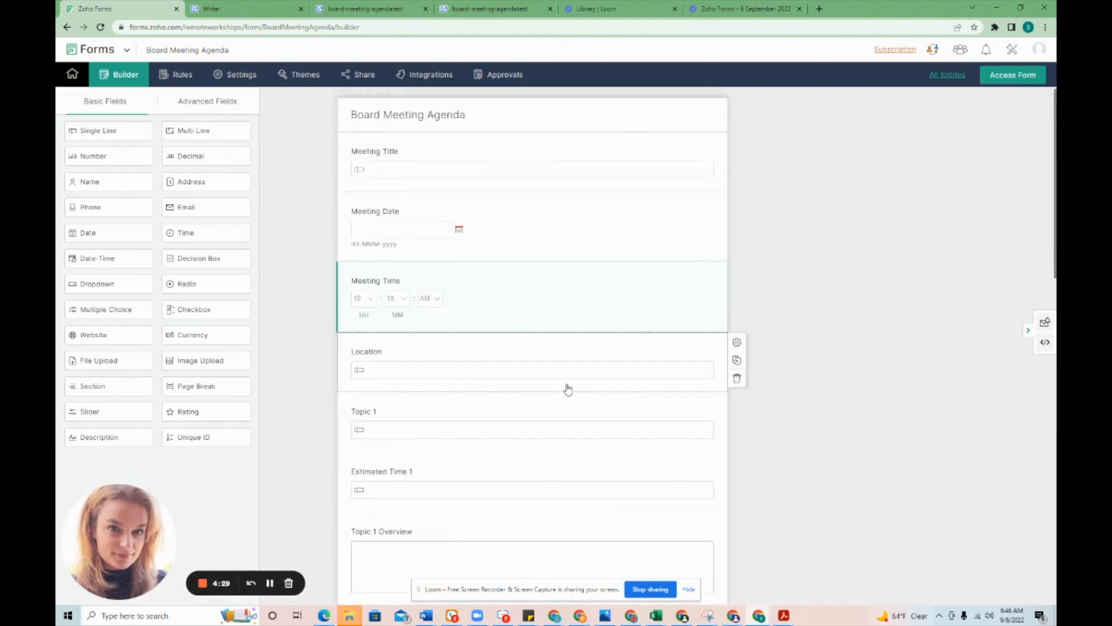
click(241, 8)
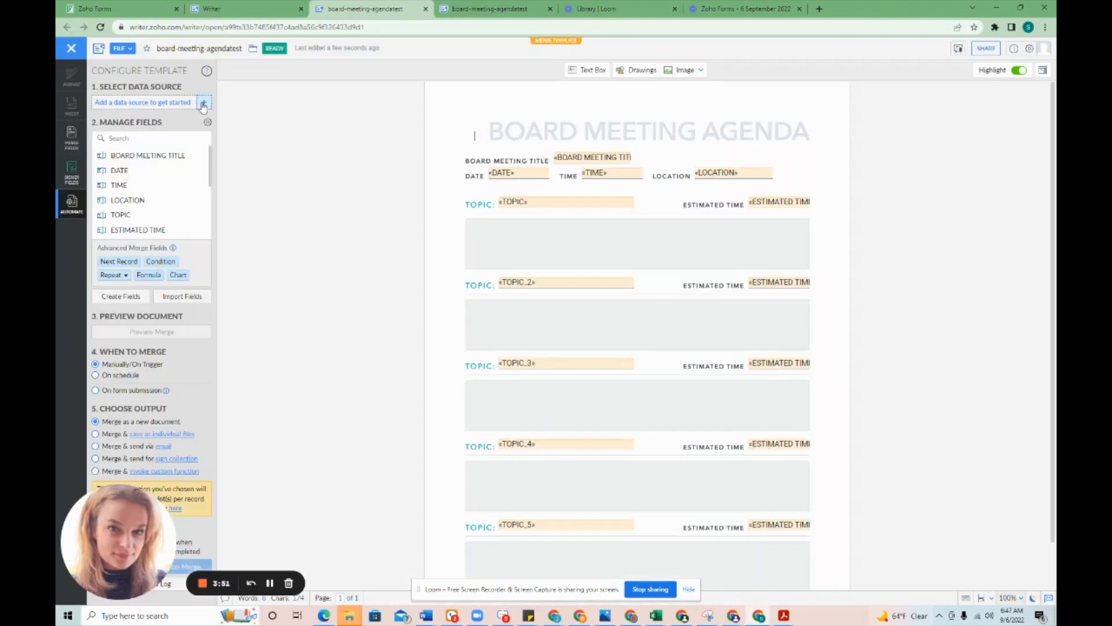
Add the Zoho Forms 'Board Meeting Agenda' form as the merge template's data source.
click(204, 102)
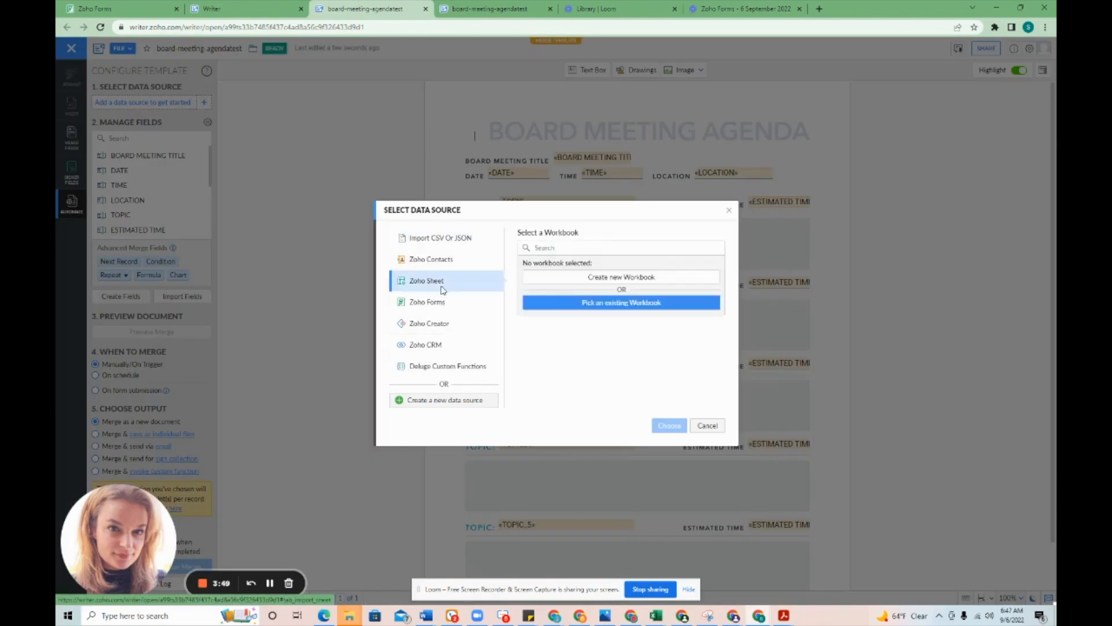
click(427, 301)
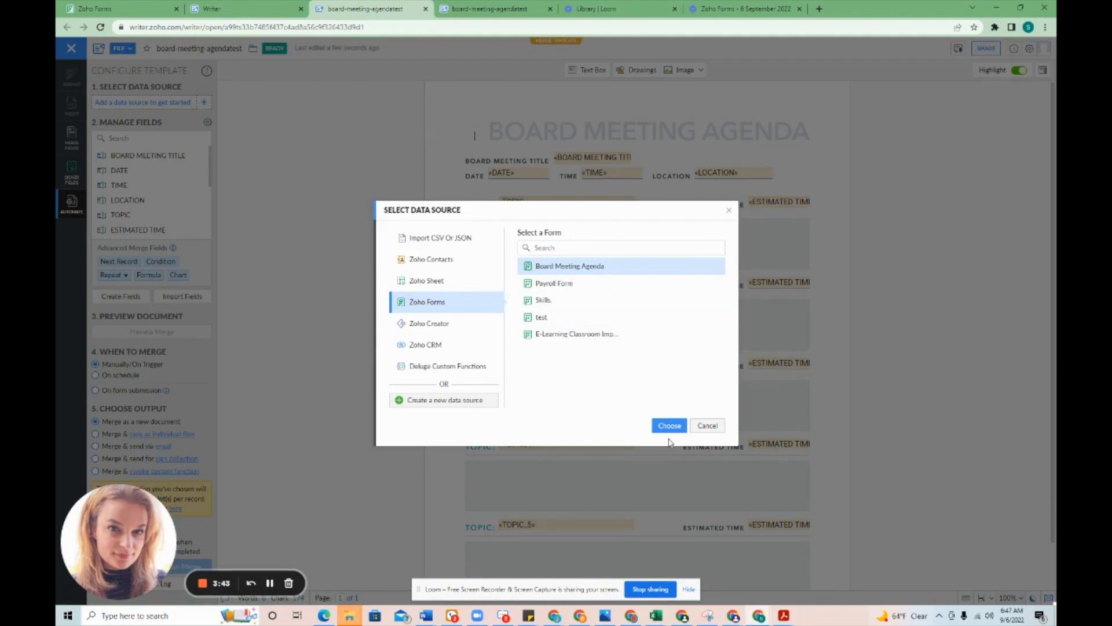
click(667, 425)
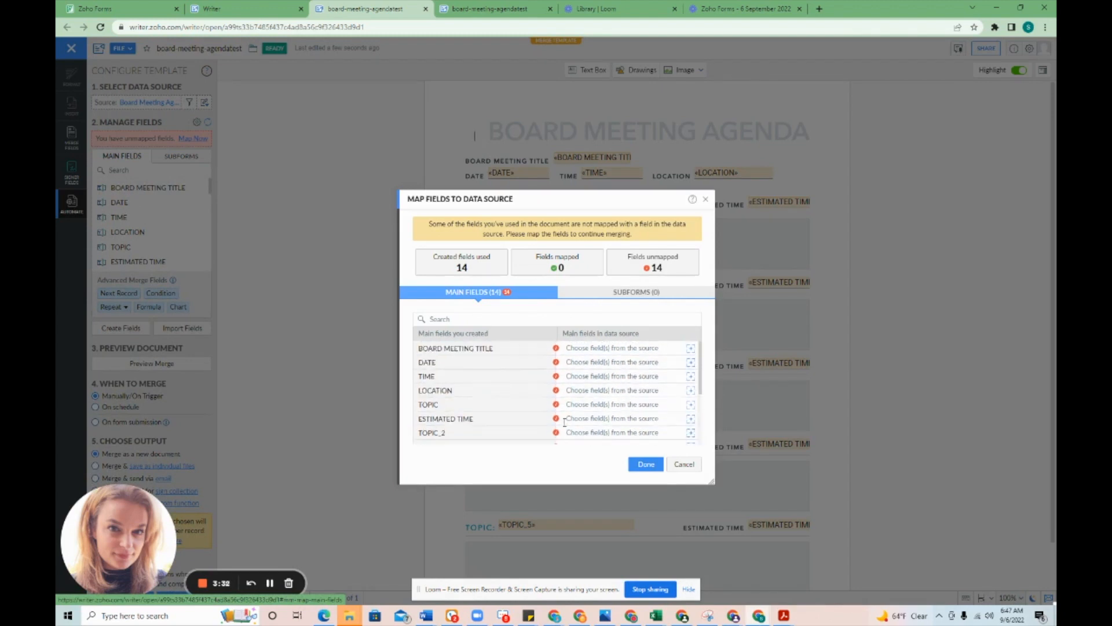
Map BOARD MEETING TITLE, DATE, TIME and LOCATION to Meeting Title, Meeting Date, Meeting Time and Location.
click(691, 347)
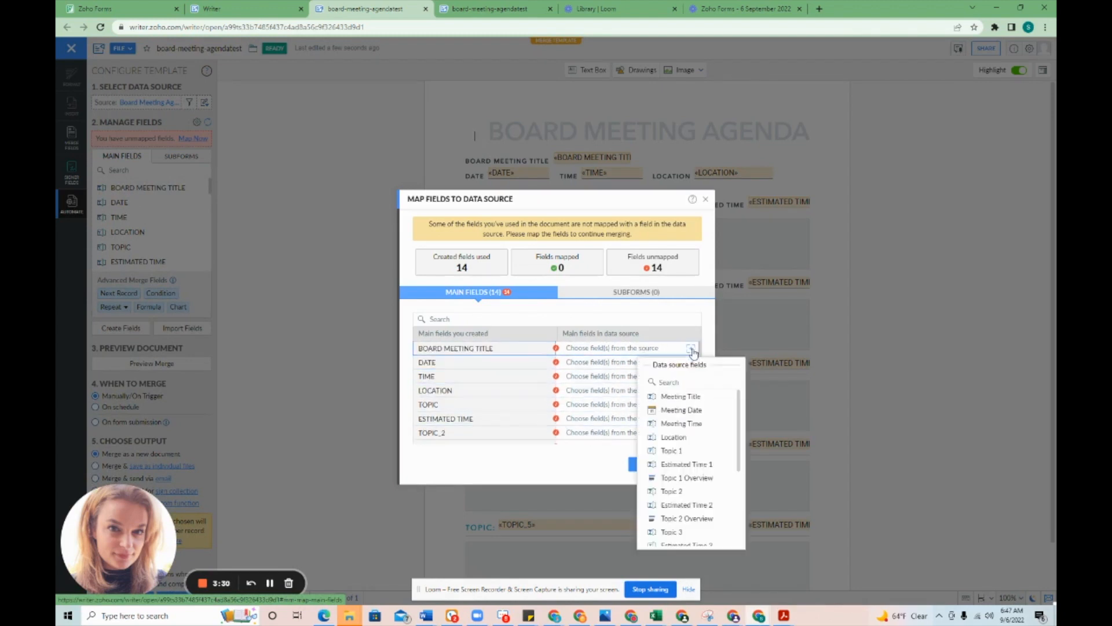
click(680, 396)
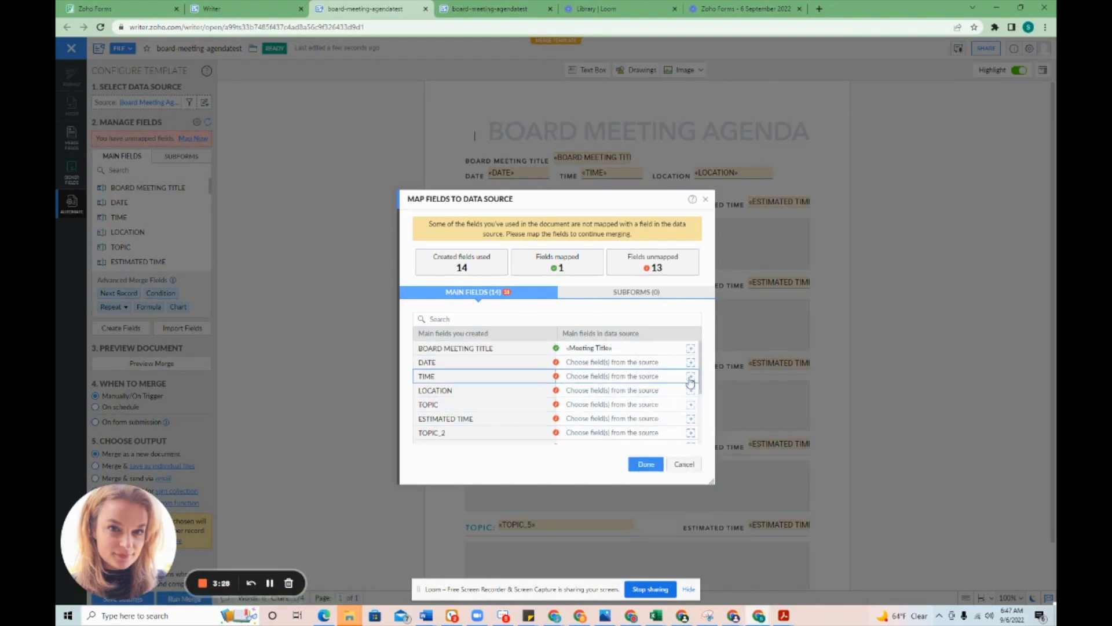
click(612, 361)
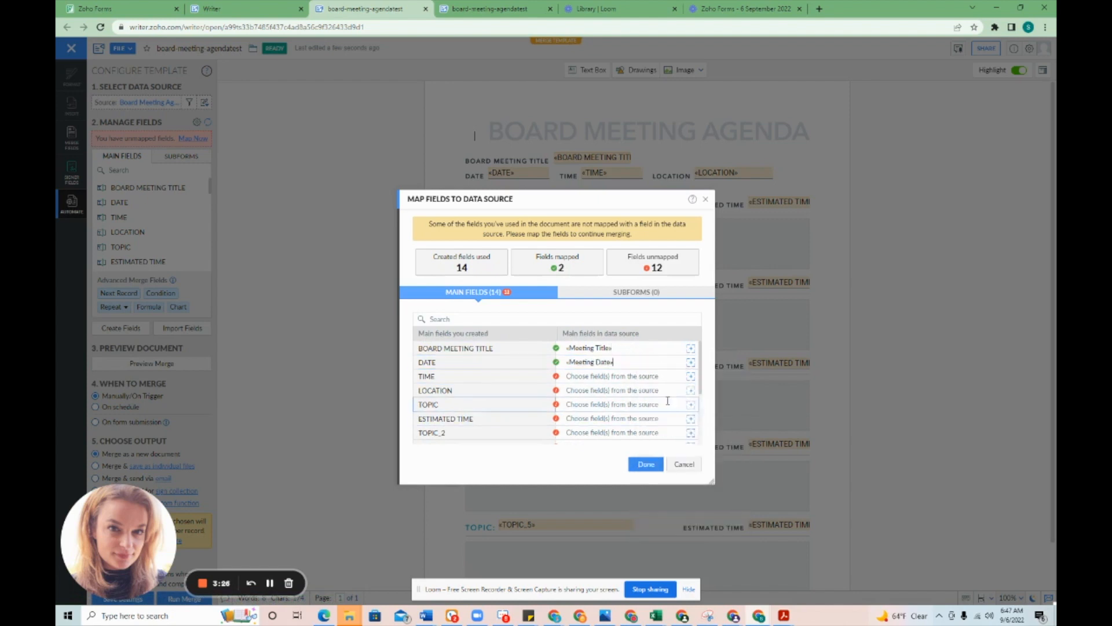
click(691, 376)
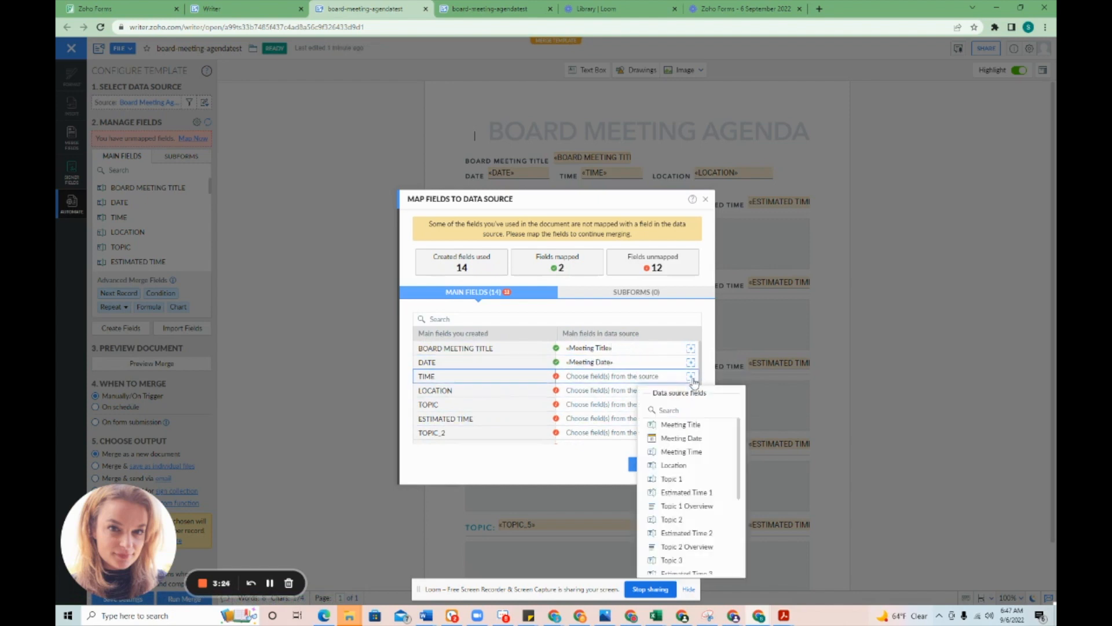
click(681, 450)
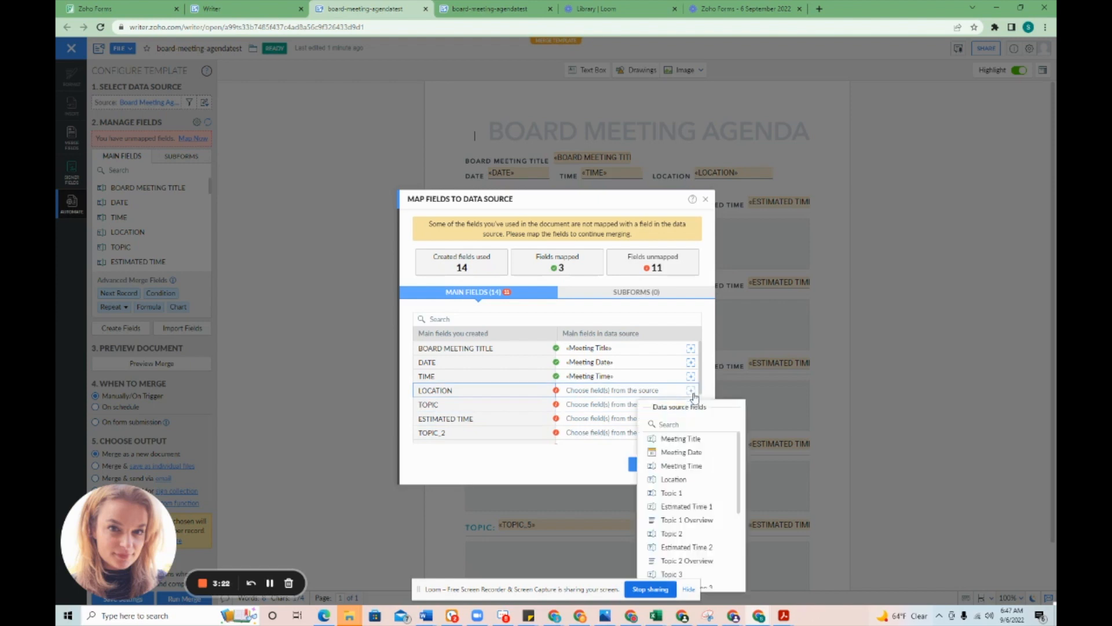
click(673, 478)
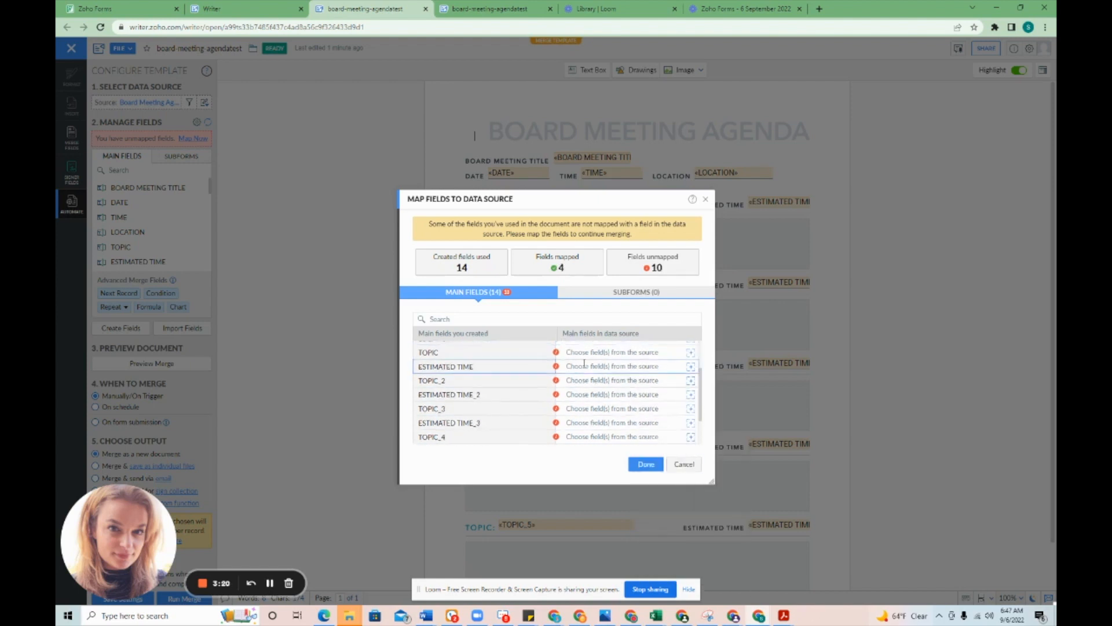
Map TOPIC to its matching form field and continue through the remaining topic rows.
click(690, 352)
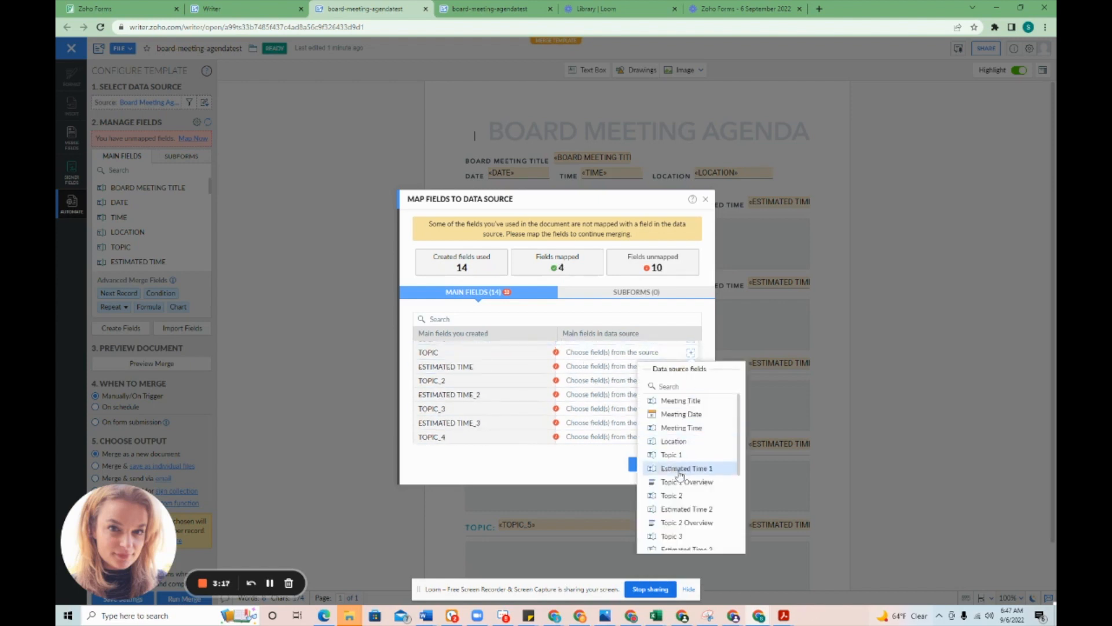
click(671, 454)
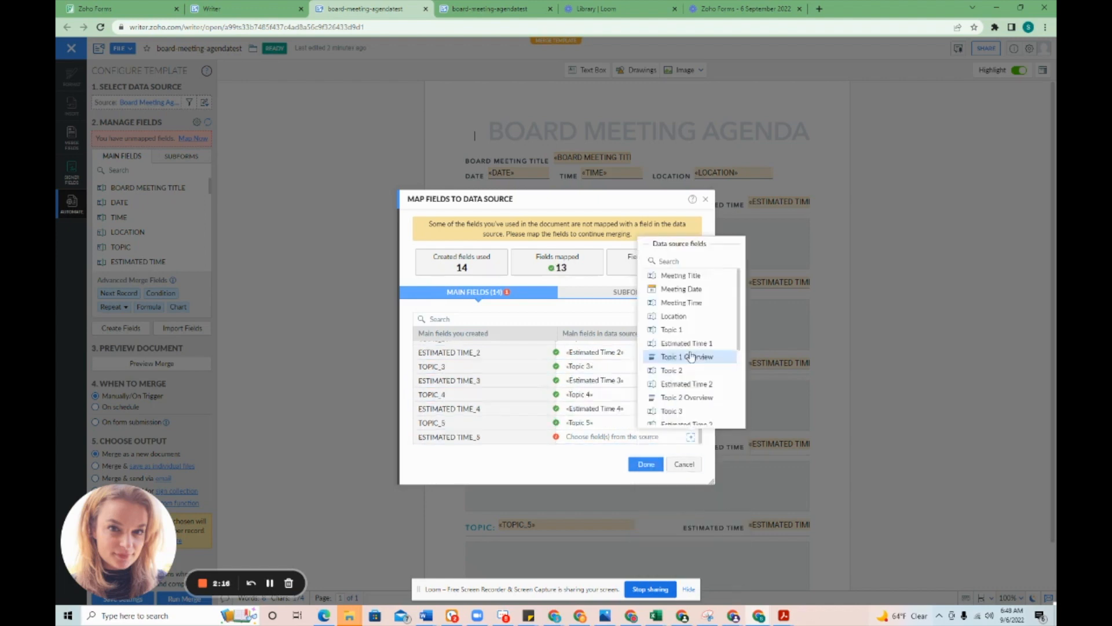
scroll(down, 3)
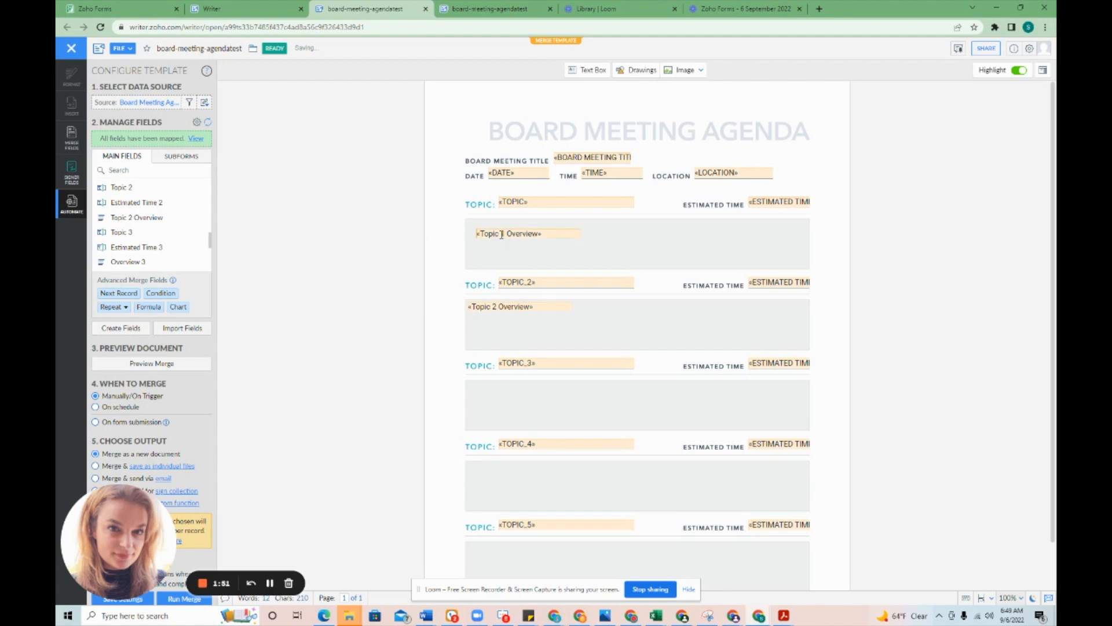
Set When to Merge to 'On form submission' in the Automate panel.
click(507, 233)
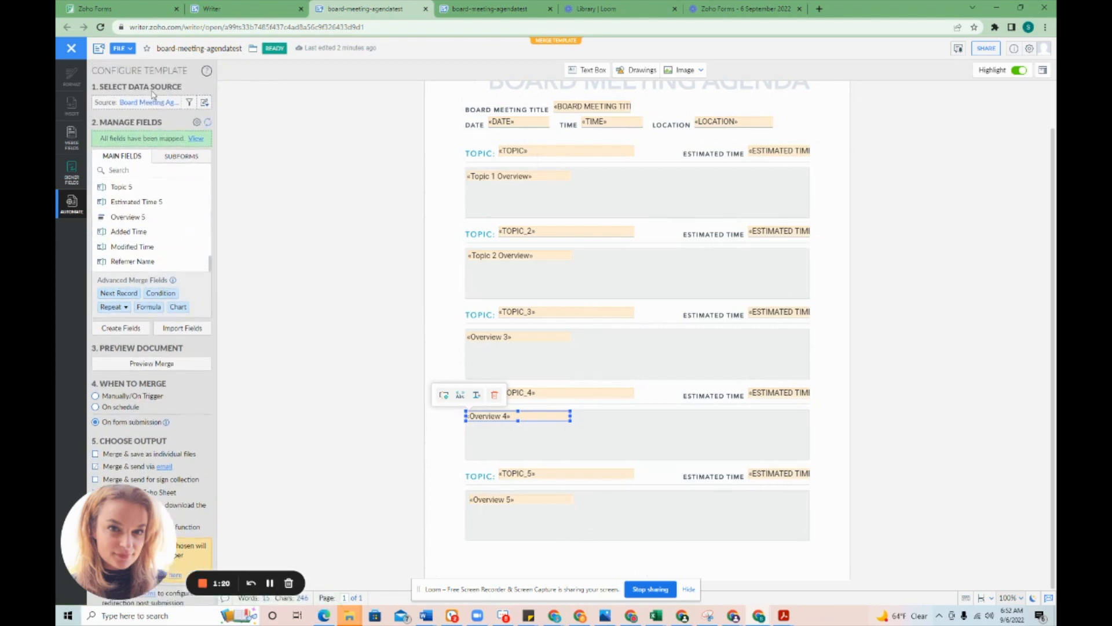
scroll(down, 3)
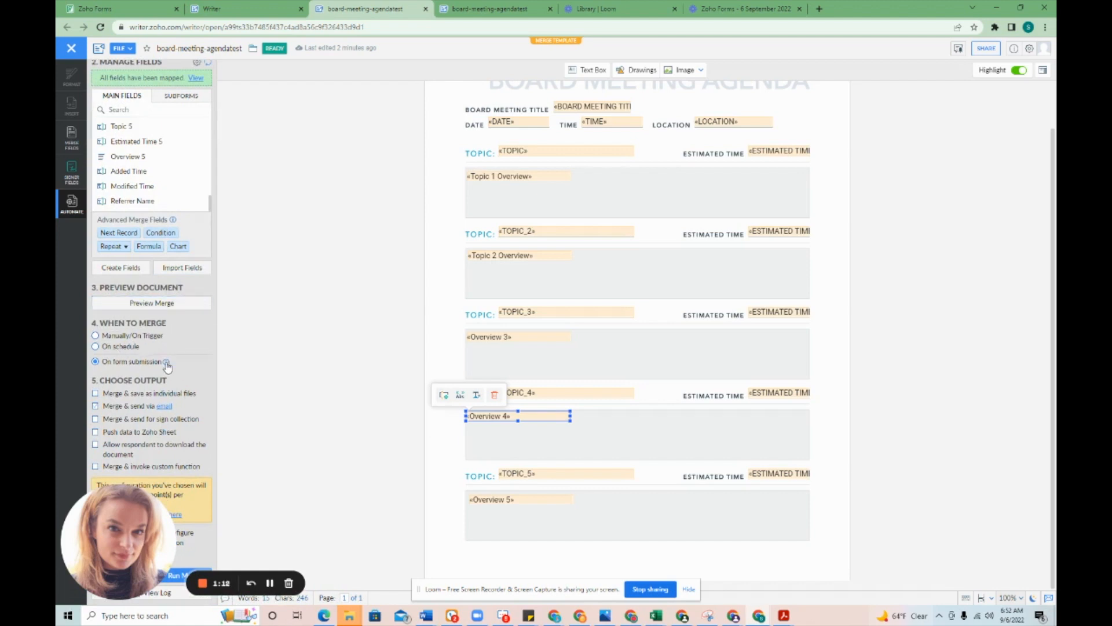
mouse_move(167, 364)
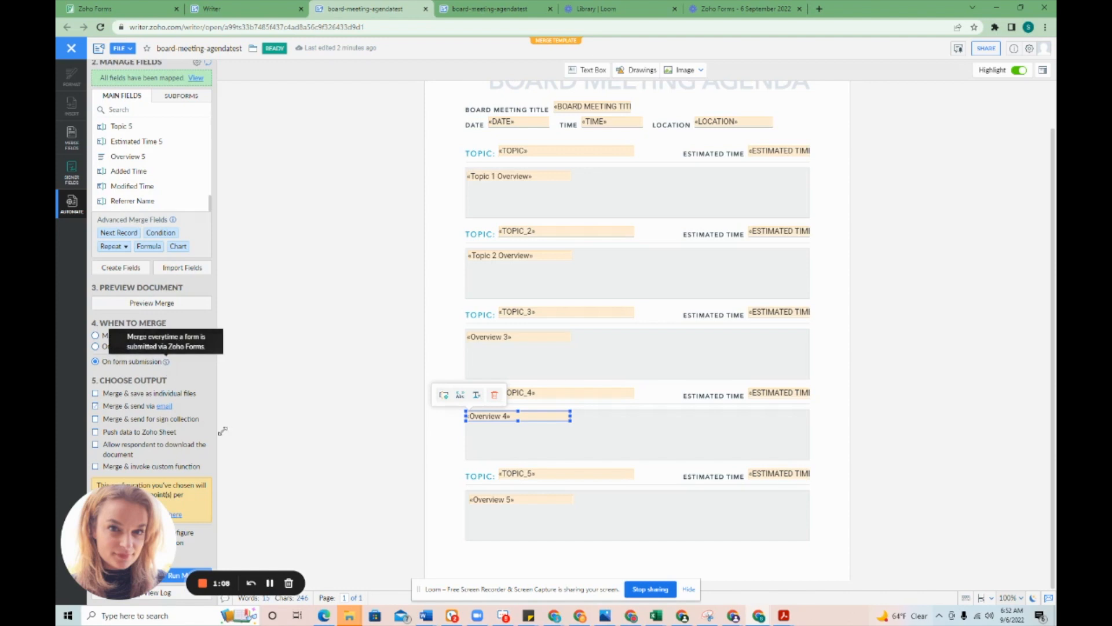
mouse_move(219, 424)
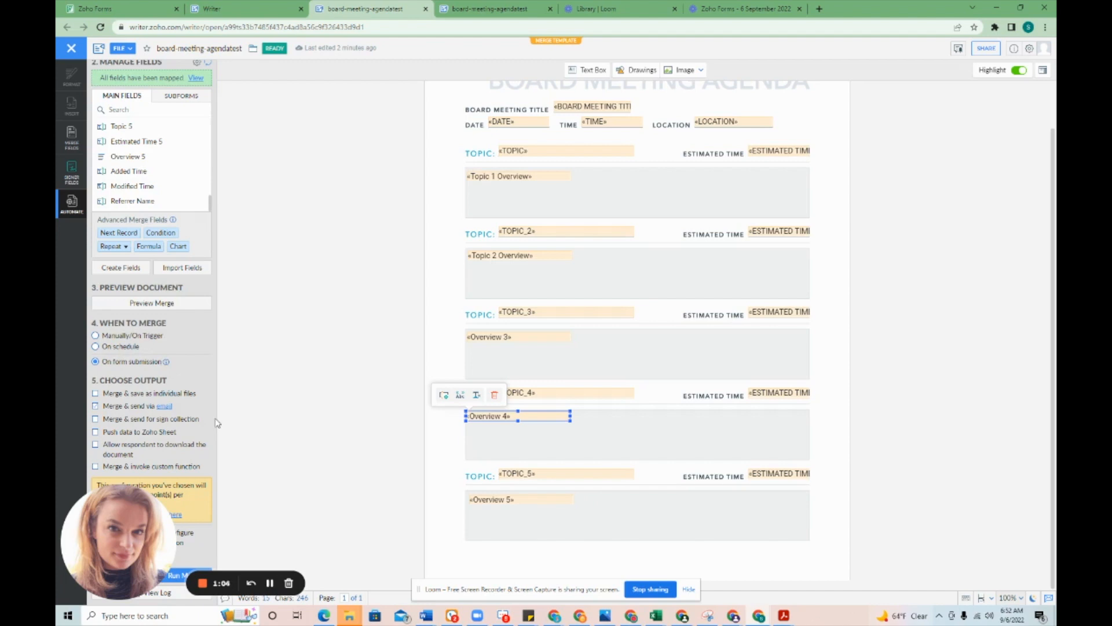
mouse_move(134, 407)
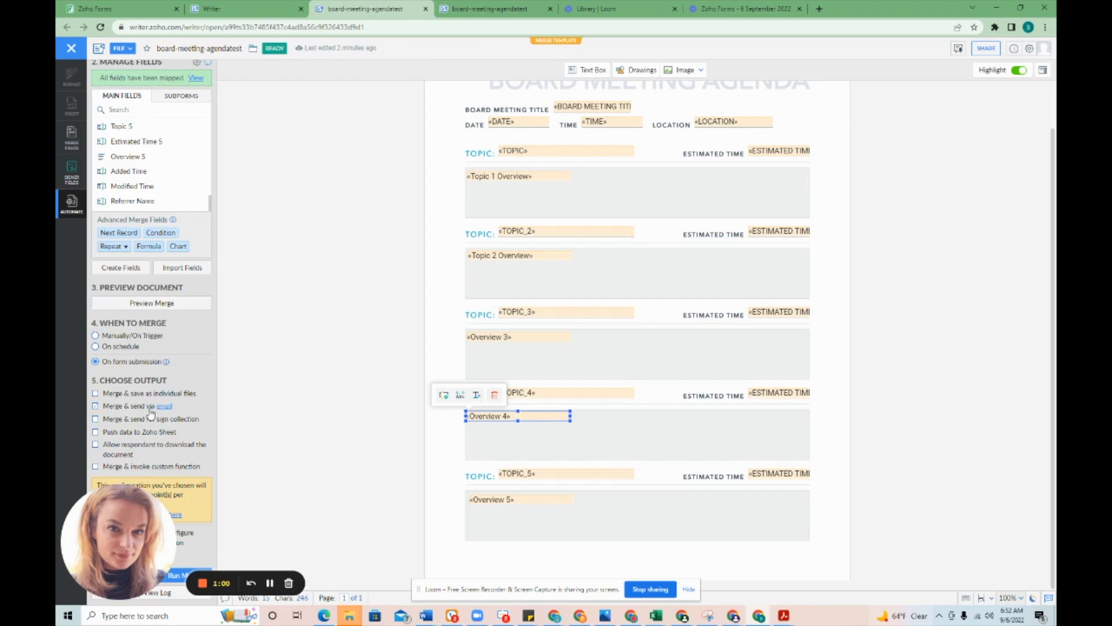
Send the merged agenda via email as an attachment named «BOARD MEETING TITLE» Agenda.
click(164, 405)
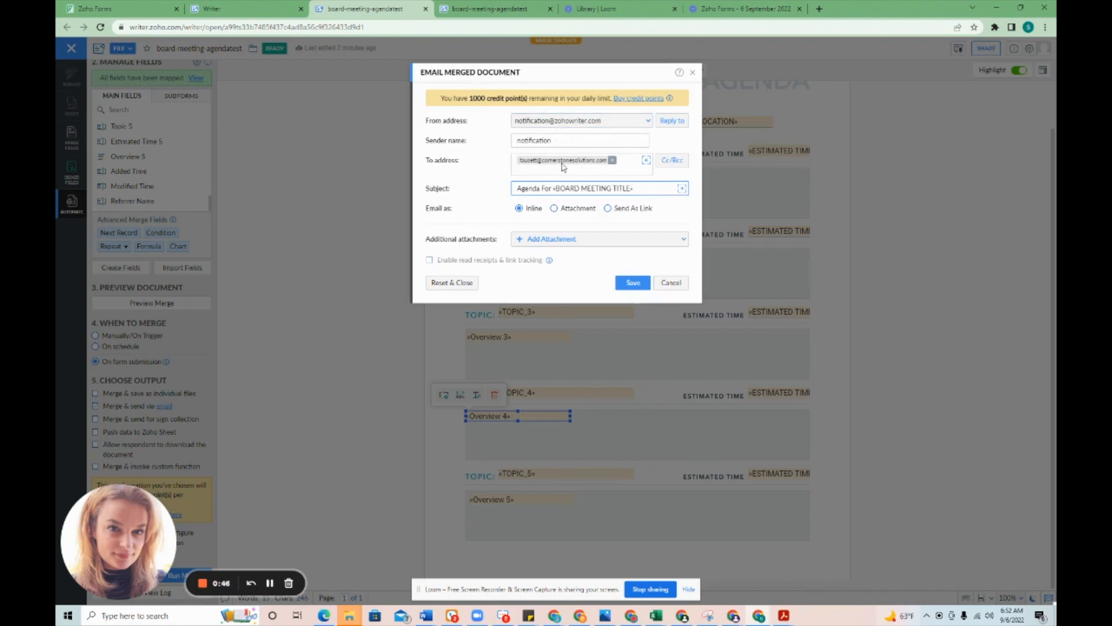
mouse_move(555, 182)
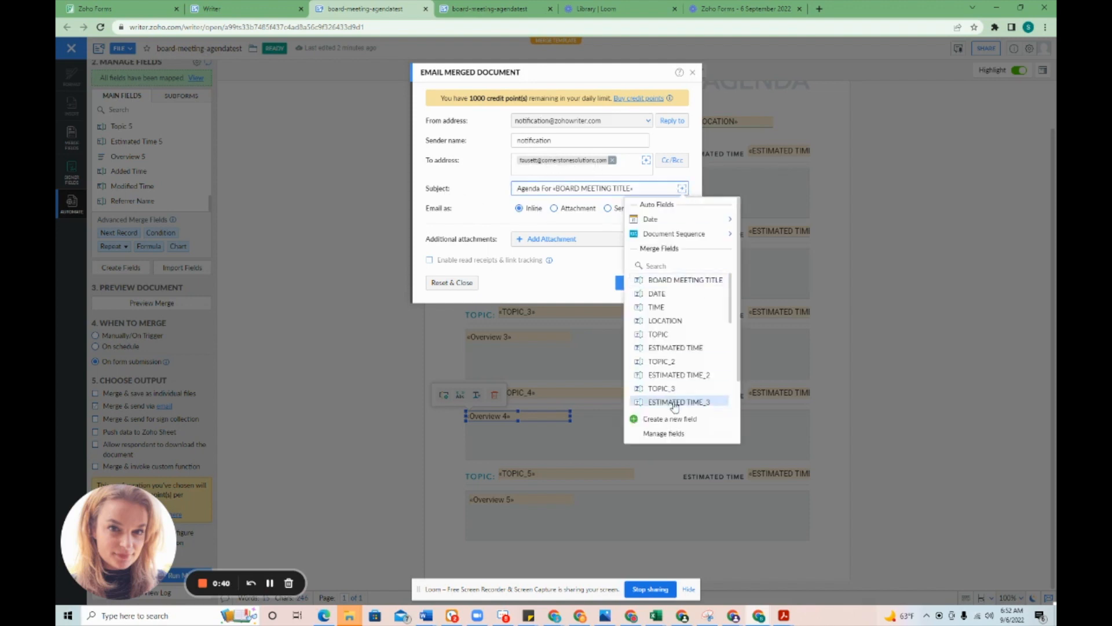
click(477, 193)
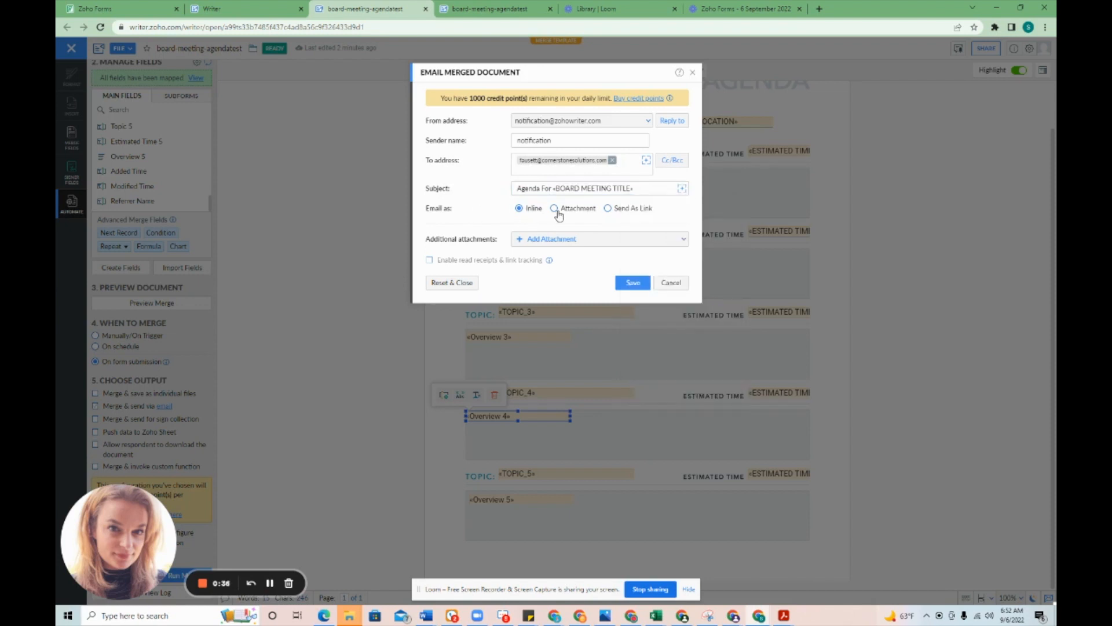
click(555, 207)
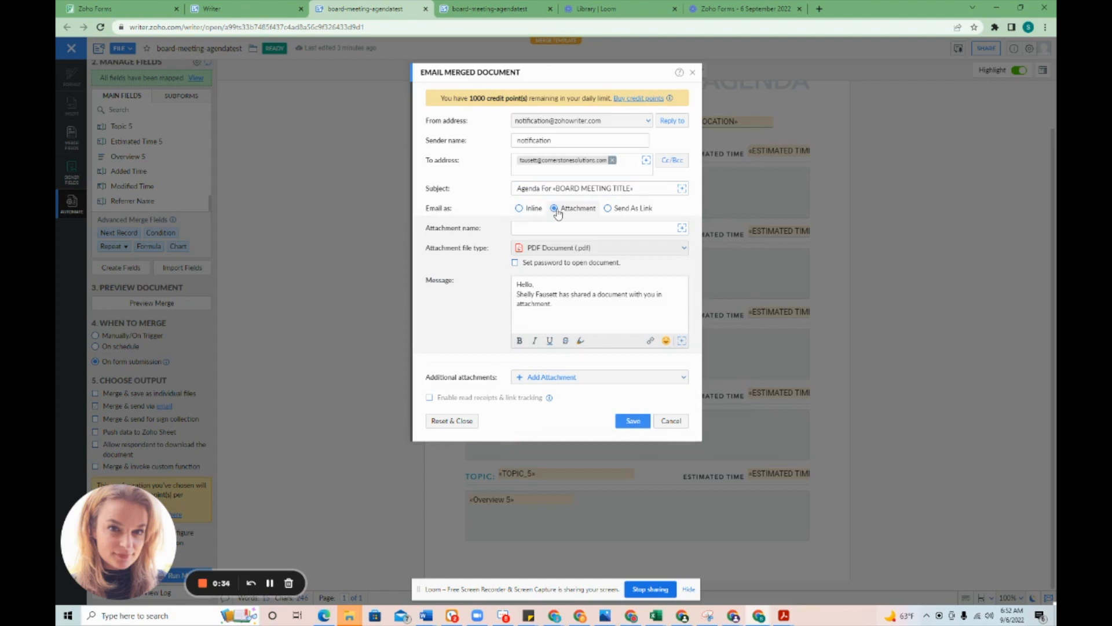
click(599, 229)
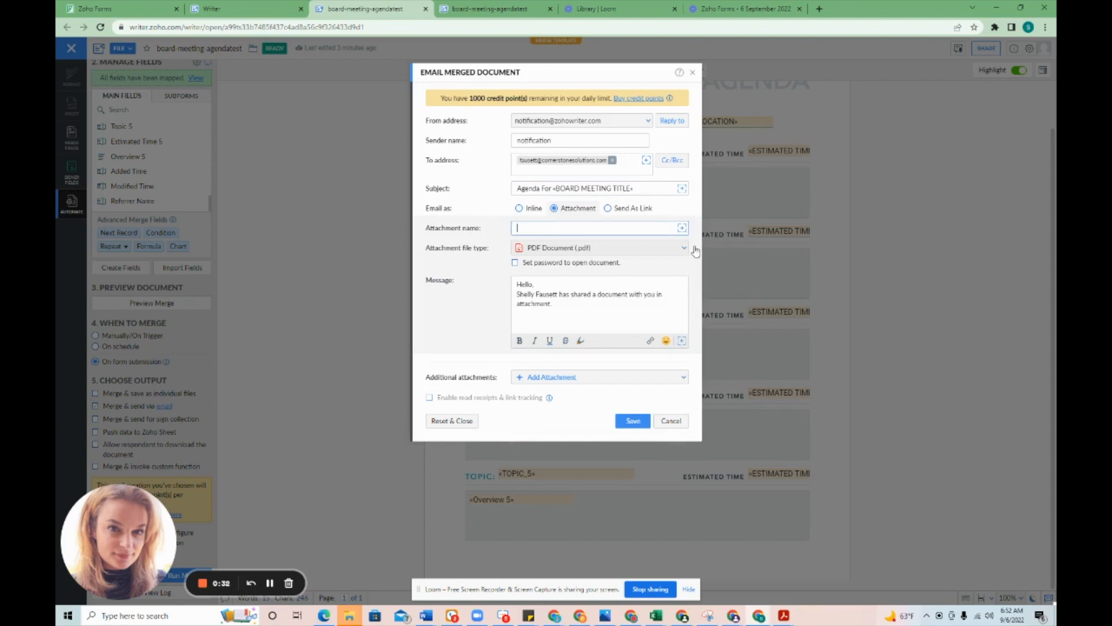
text(«BOARD MEETING TITLE»)
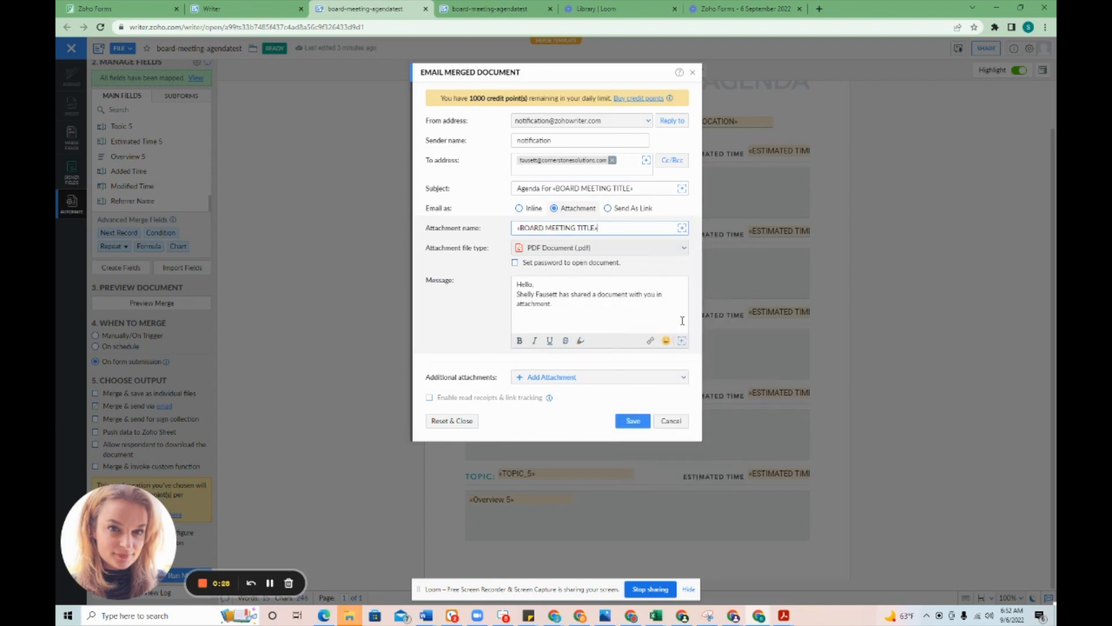
text(Agenda)
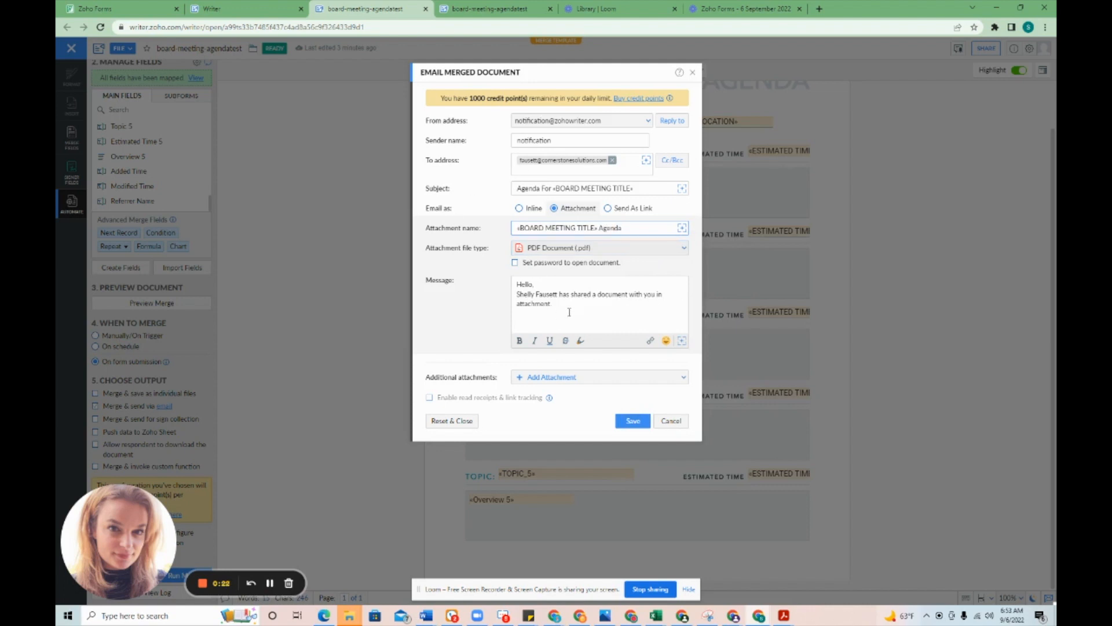
Replace the default email message with 'Please see the agenda attached.'.
triple_click(589, 293)
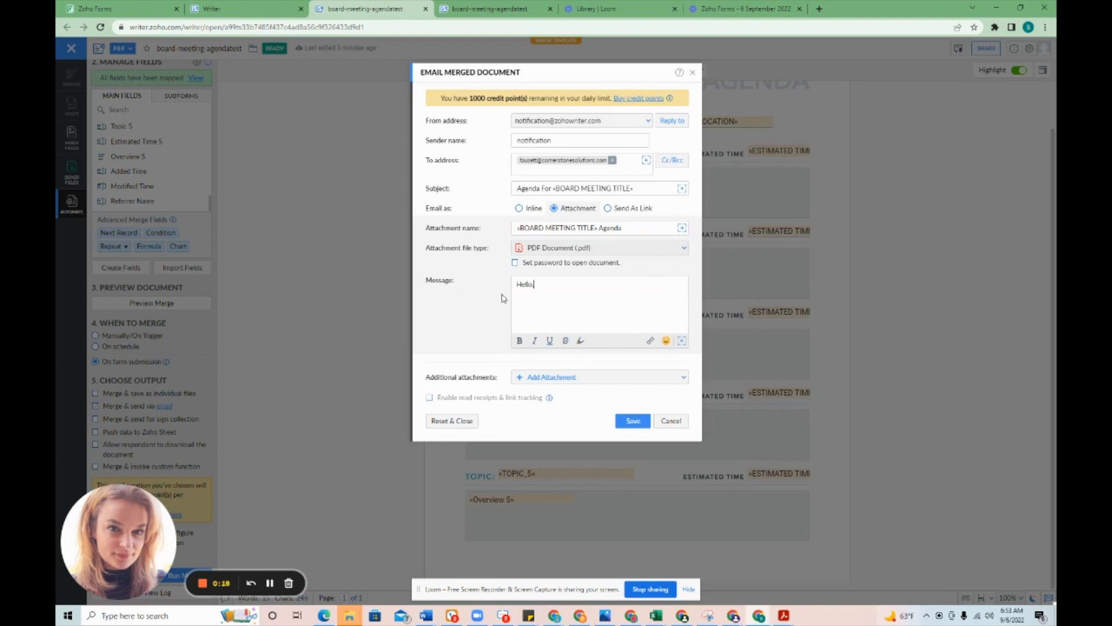
text(Please see)
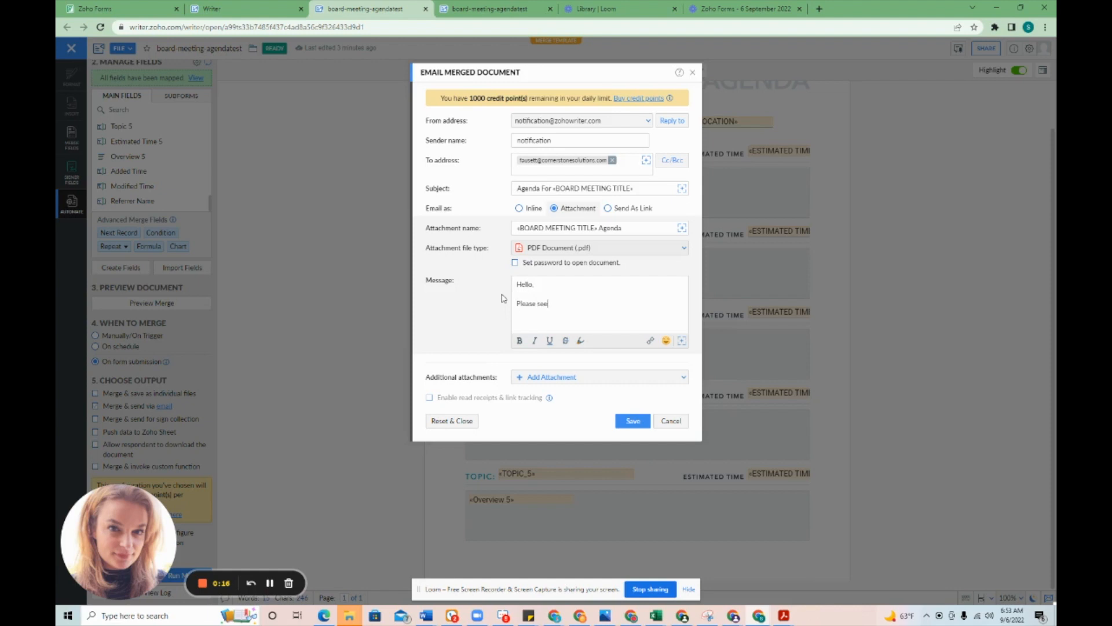
text(the agenda for «BOARD MEETING TITLE»)
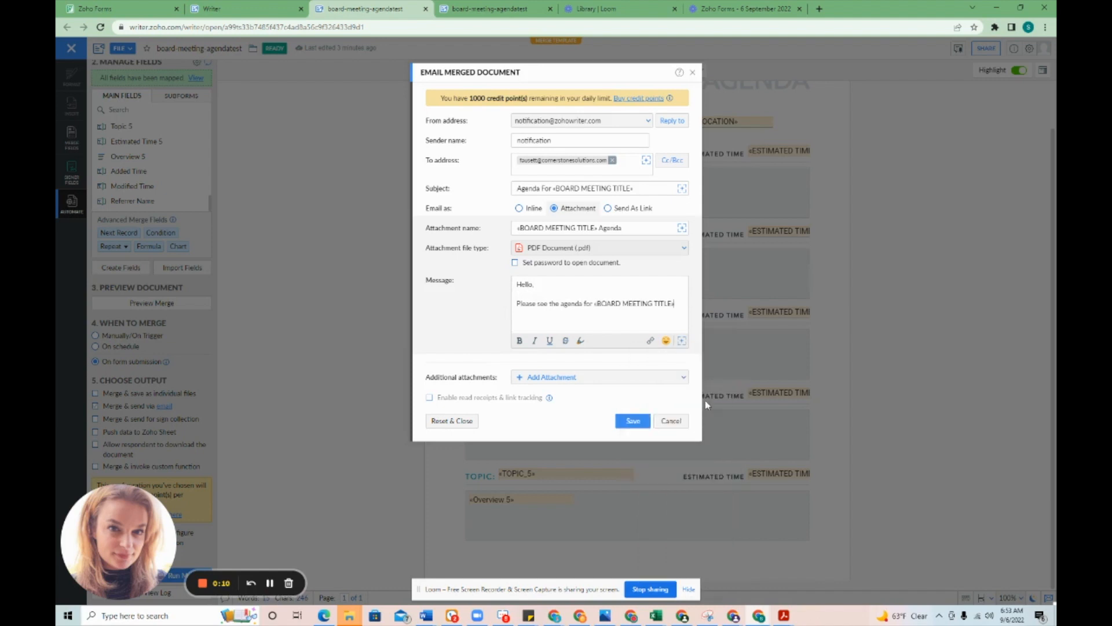
text(at)
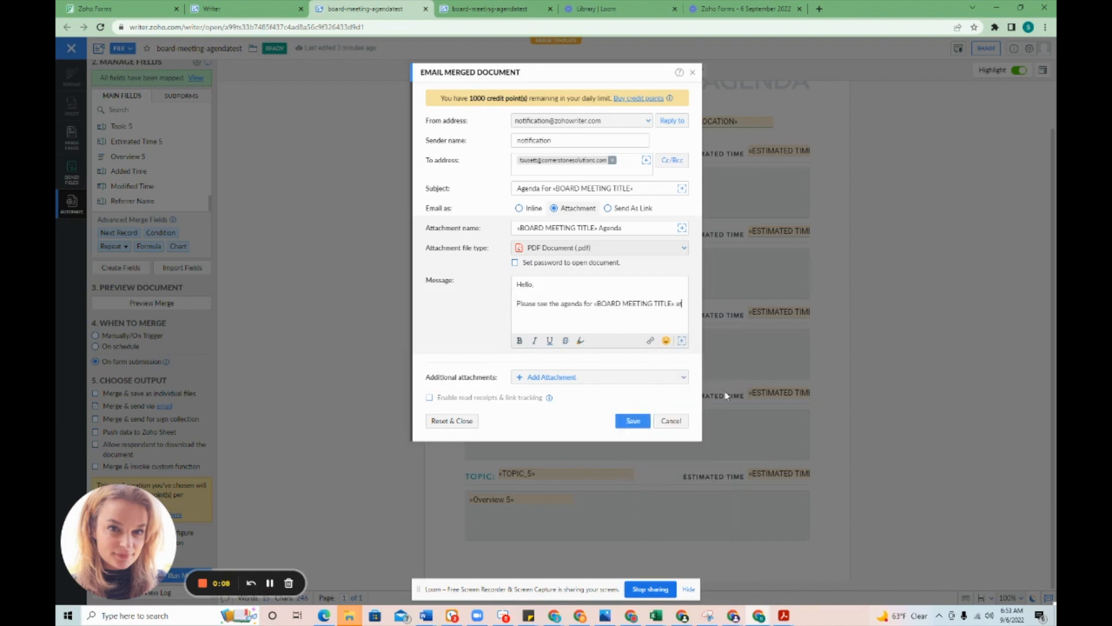
text(attached.)
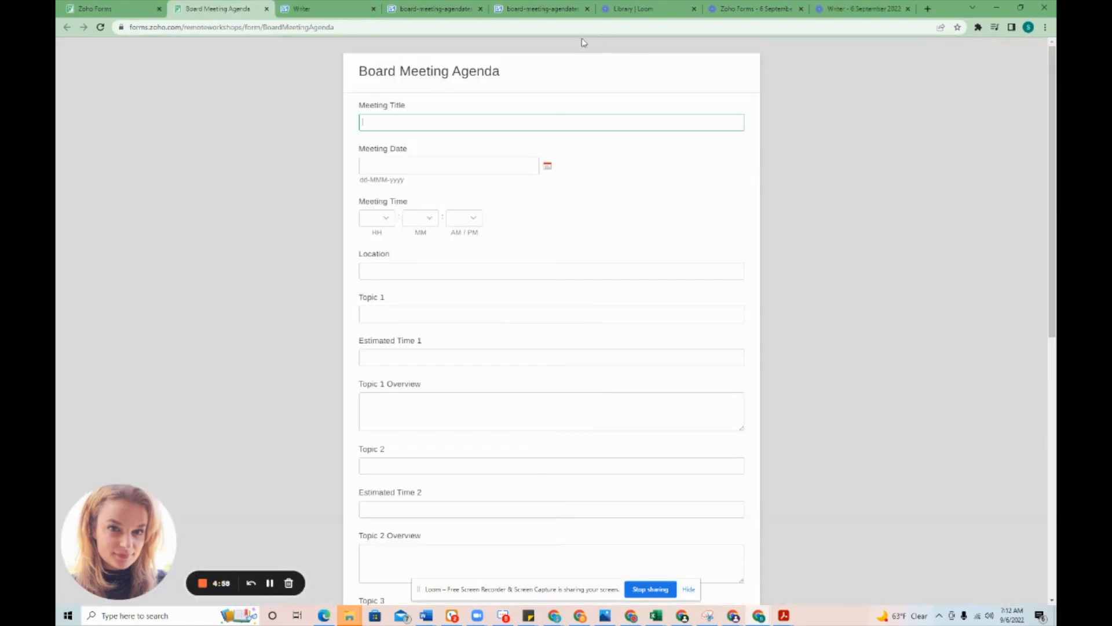
Fill in and submit a Board Meeting Agenda response in Zoho Forms.
scroll(down, 3)
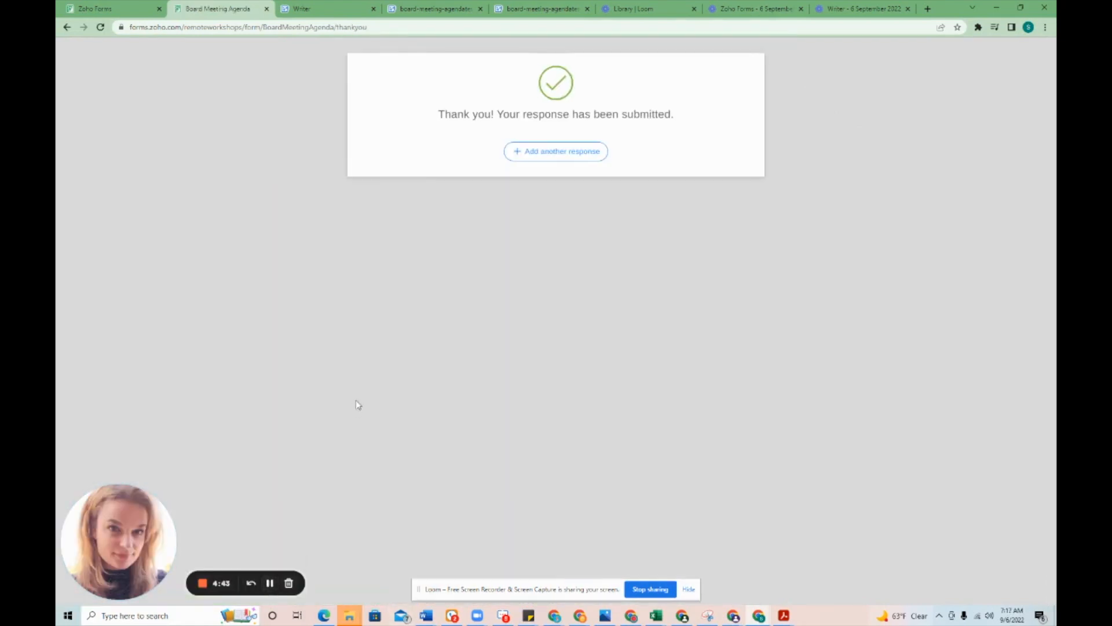
mouse_move(902, 549)
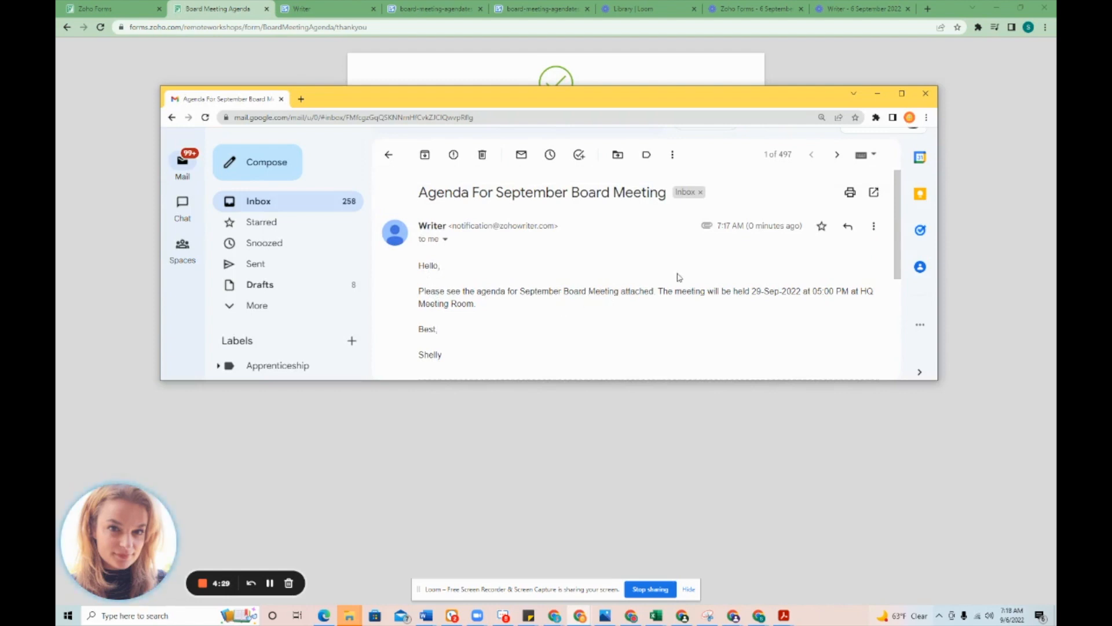
mouse_move(631, 279)
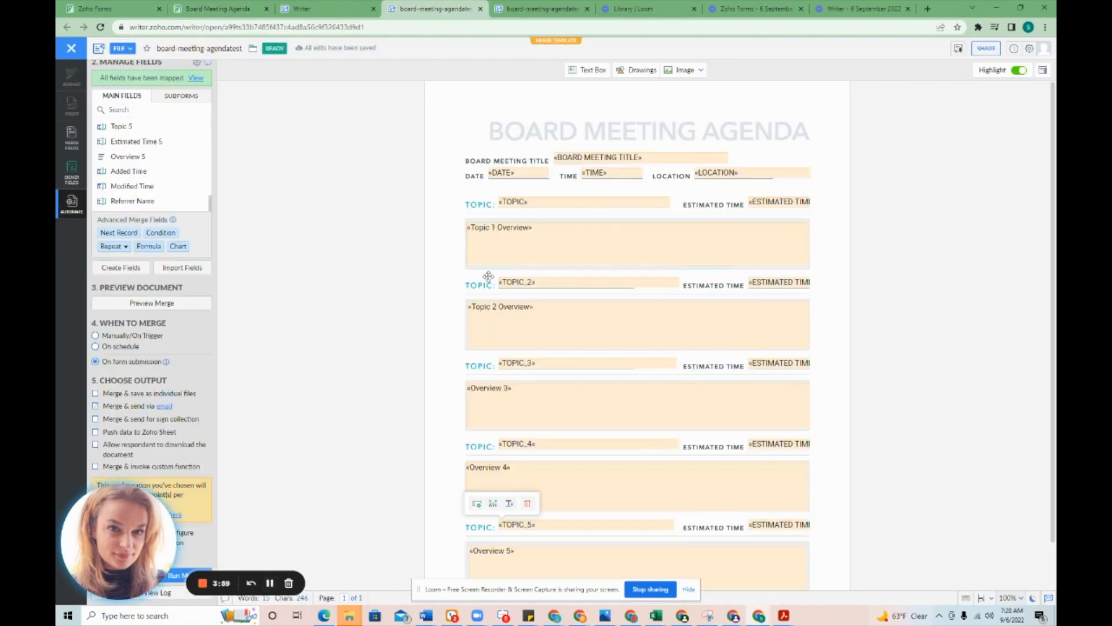
Read the received 'Agenda For September Board Meeting' email in Gmail.
scroll(down, 3)
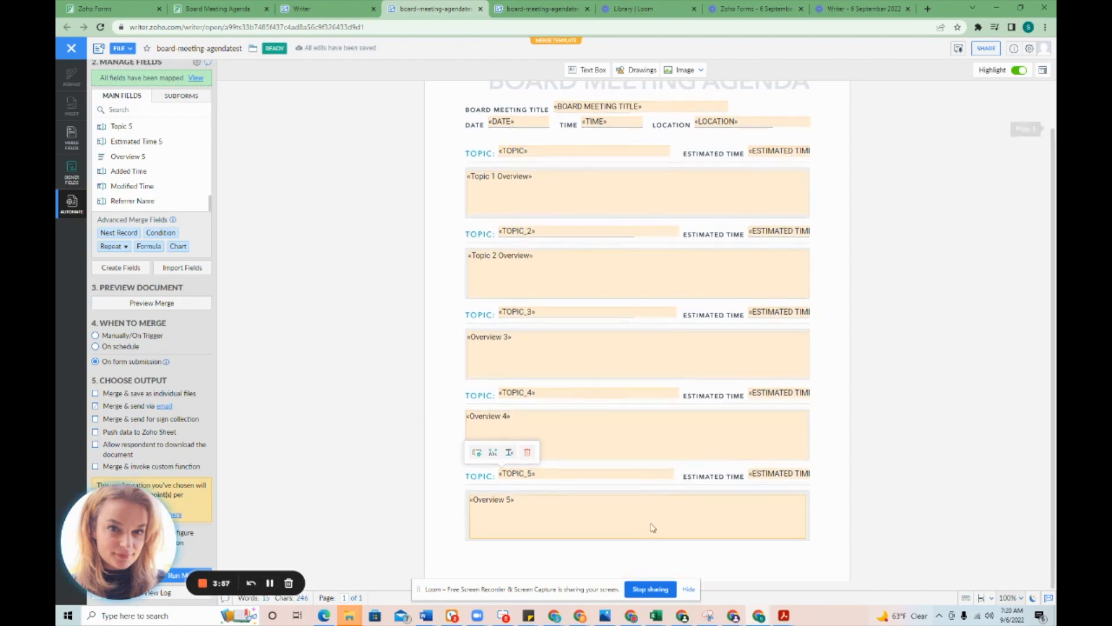